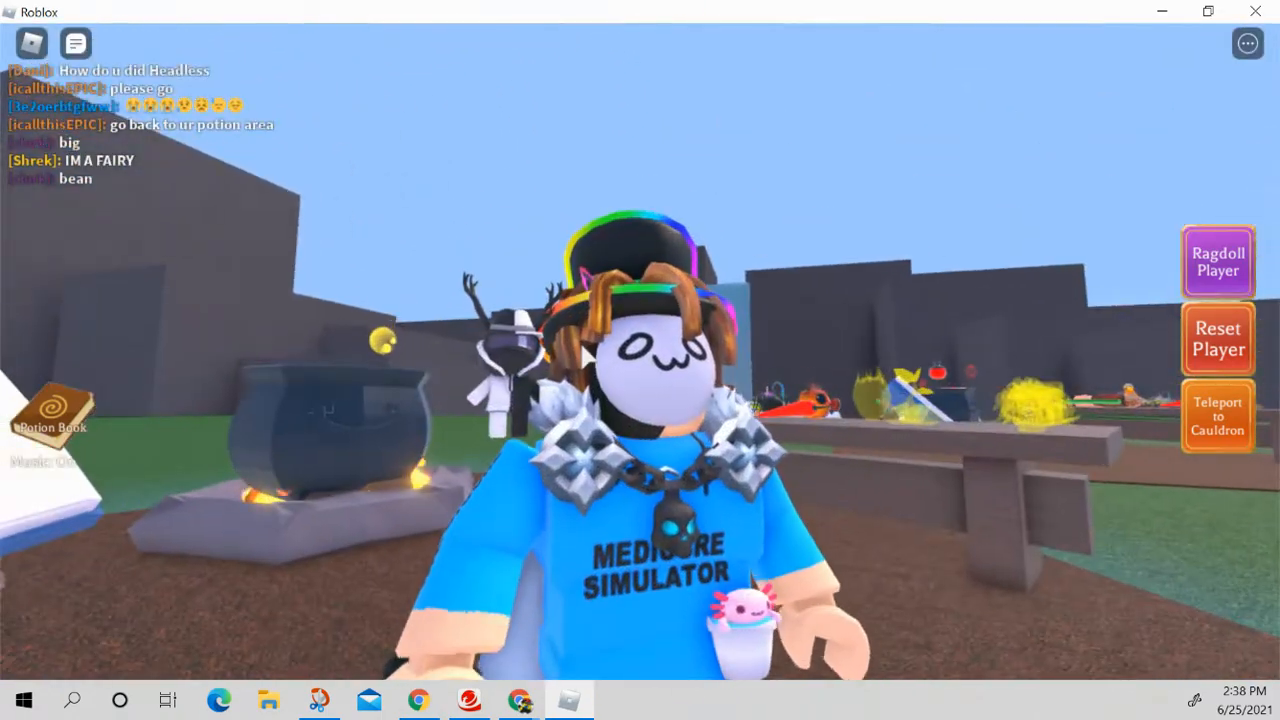
Step: Walk from the cauldron to the tunnel opening in the grey cliff wall
{"action": "left_click", "coordinate": [1217, 416]}
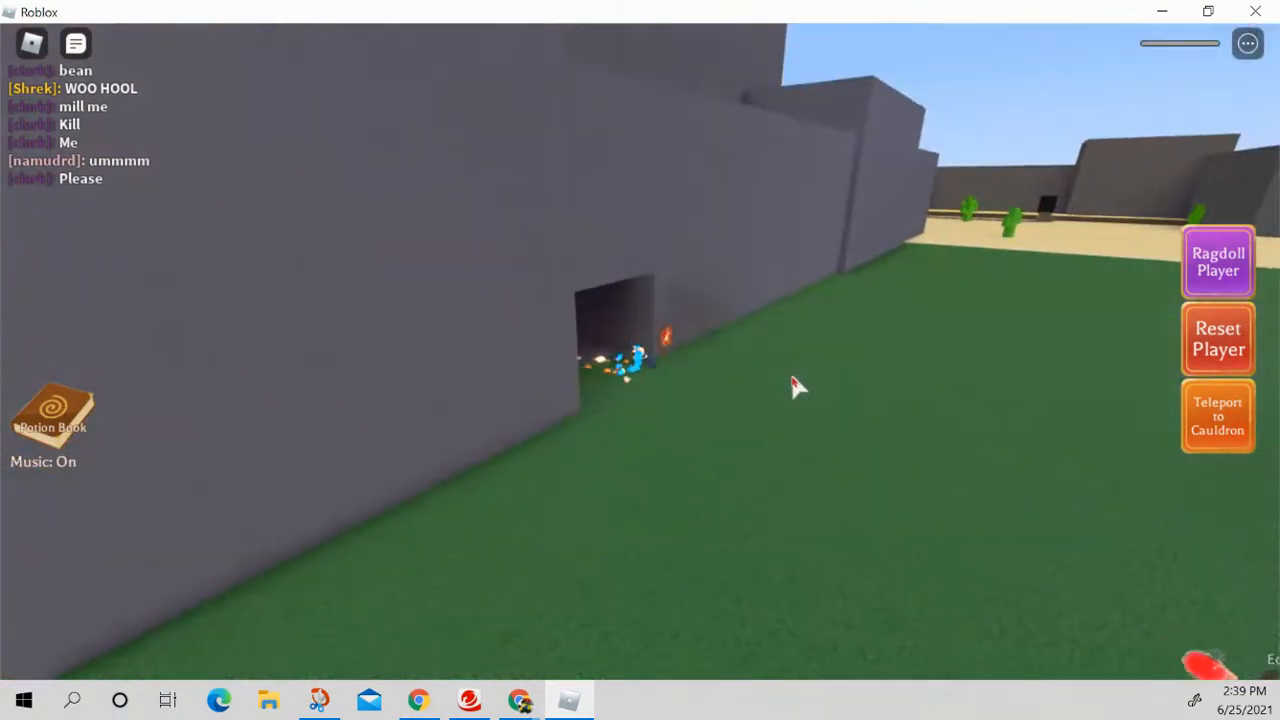
Step: Grab the dynamite from the ingredient table and walk to the ledge by the volcano
{"action": "left_click", "coordinate": [1217, 416]}
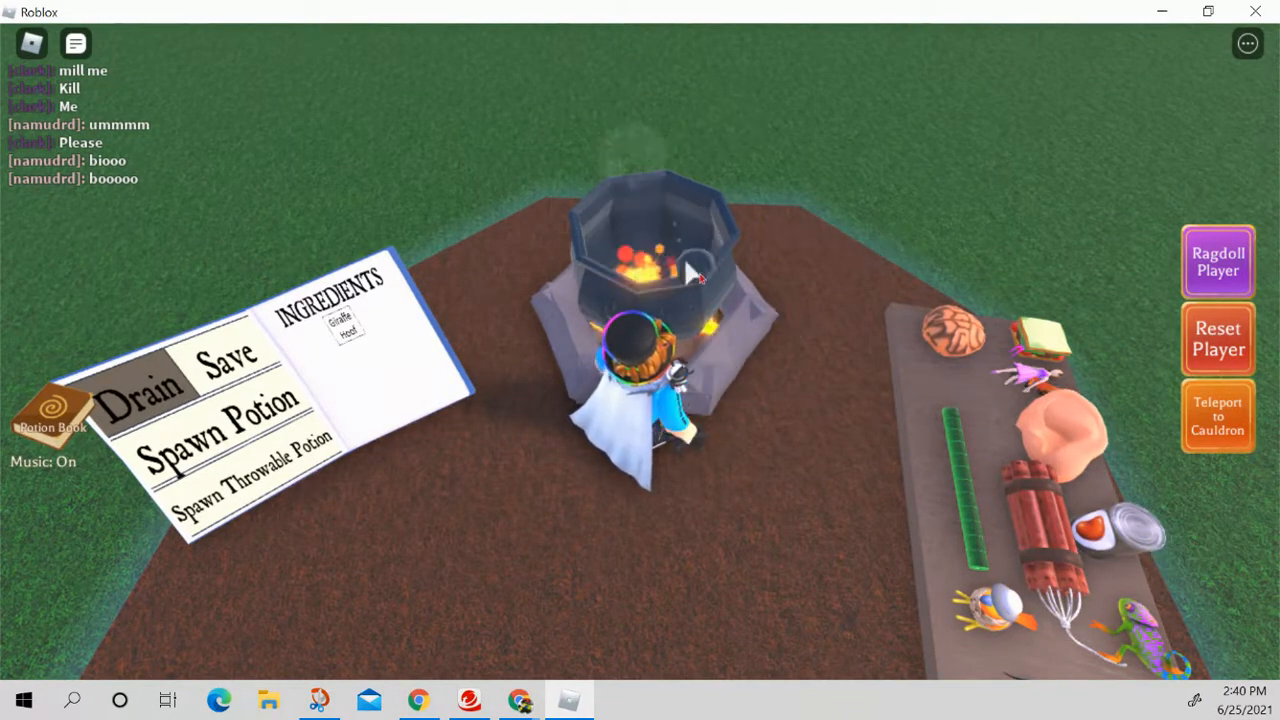
{"action": "left_click", "coordinate": [660, 265]}
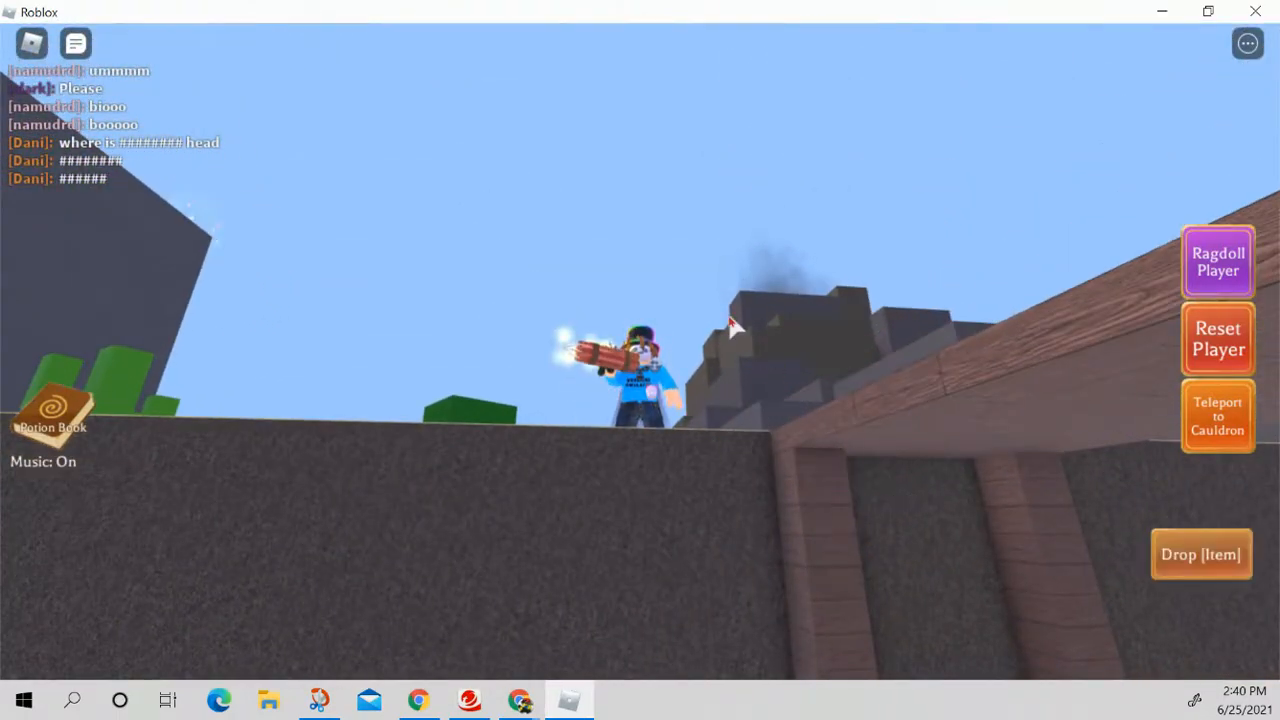
Step: Teleport to the cauldron and add the Dynamite to it
{"action": "left_click", "coordinate": [1217, 417]}
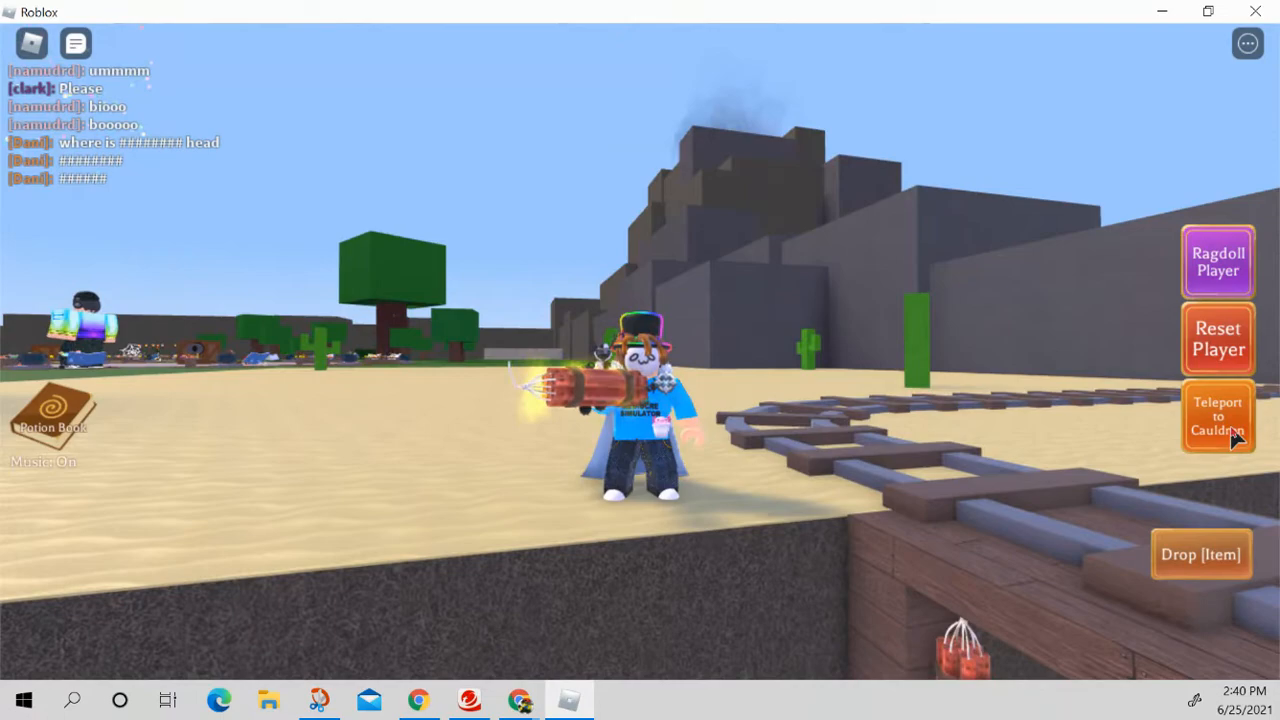
{"action": "left_click", "coordinate": [1217, 415]}
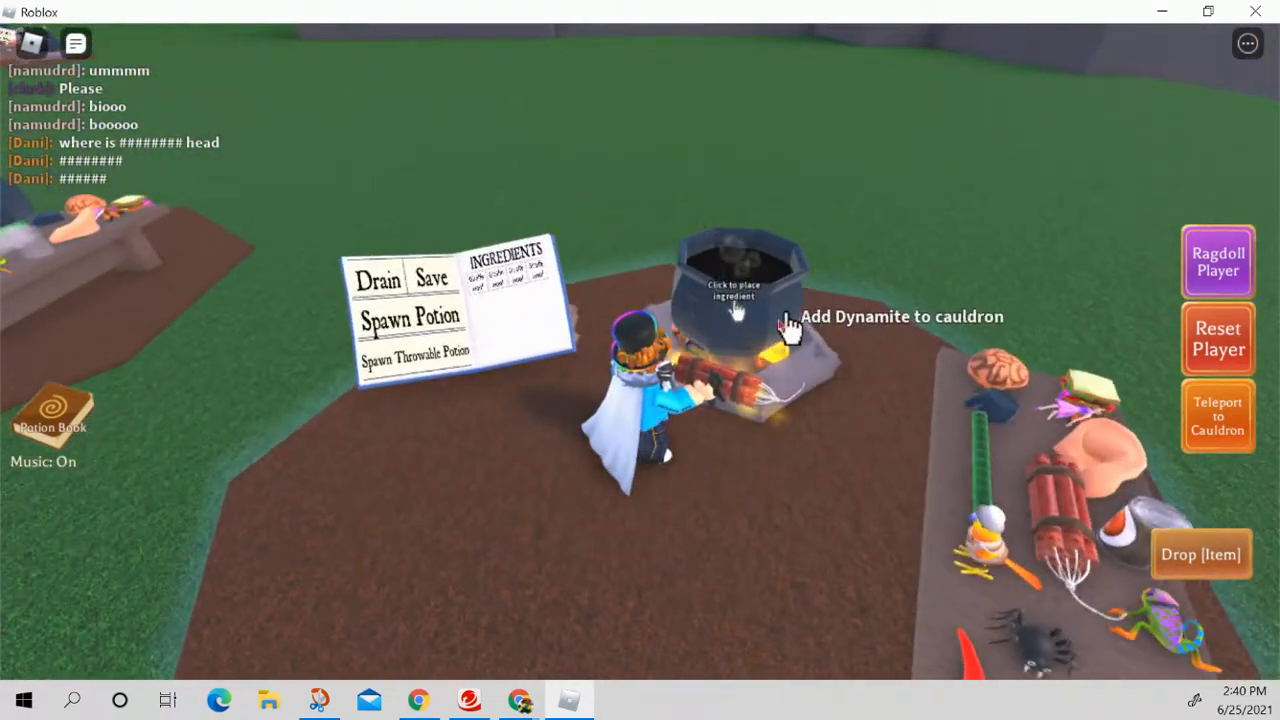
{"action": "left_click", "coordinate": [737, 312]}
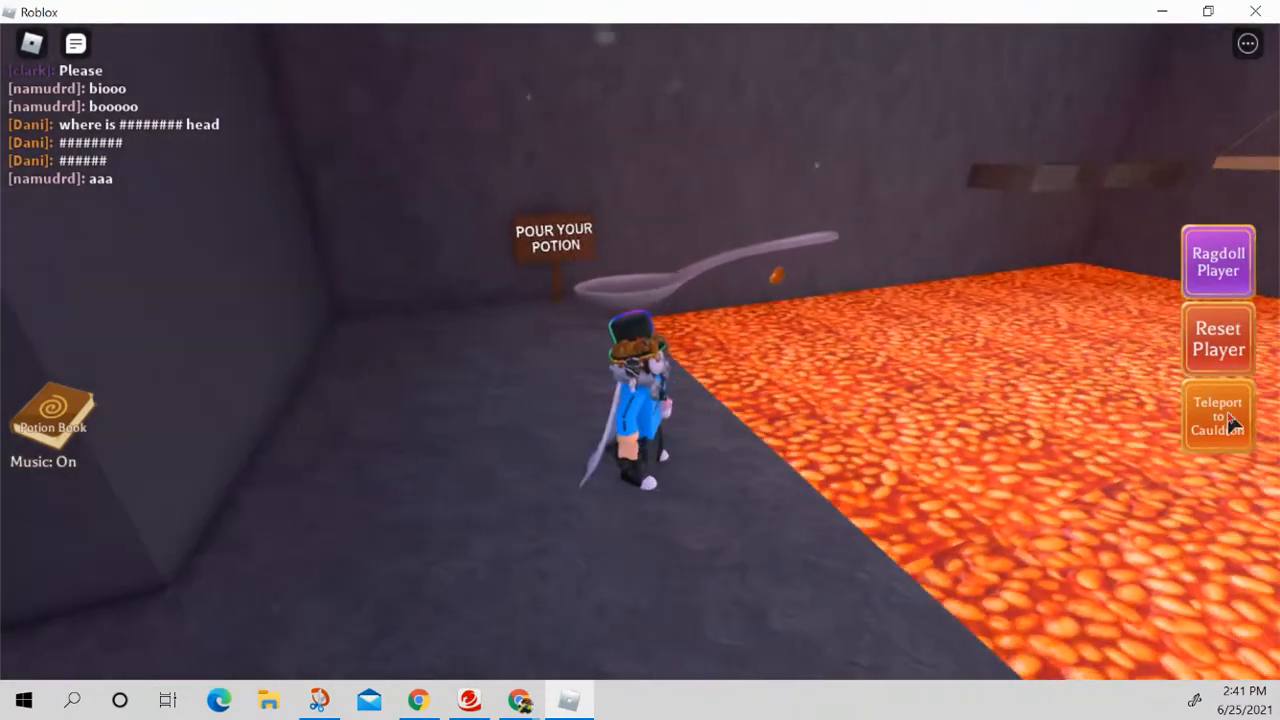
Step: Teleport to the cauldron and place the held Giraffe Hoof in it
{"action": "left_click", "coordinate": [1218, 415]}
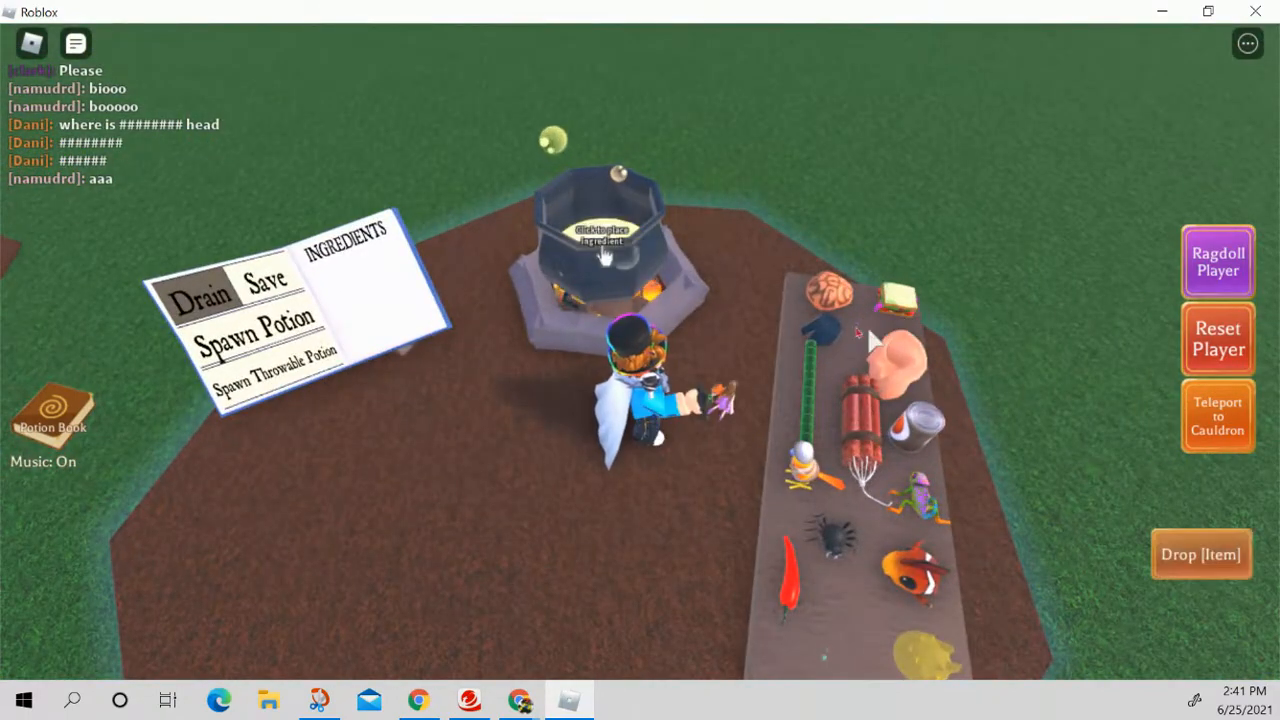
{"action": "left_click", "coordinate": [600, 240]}
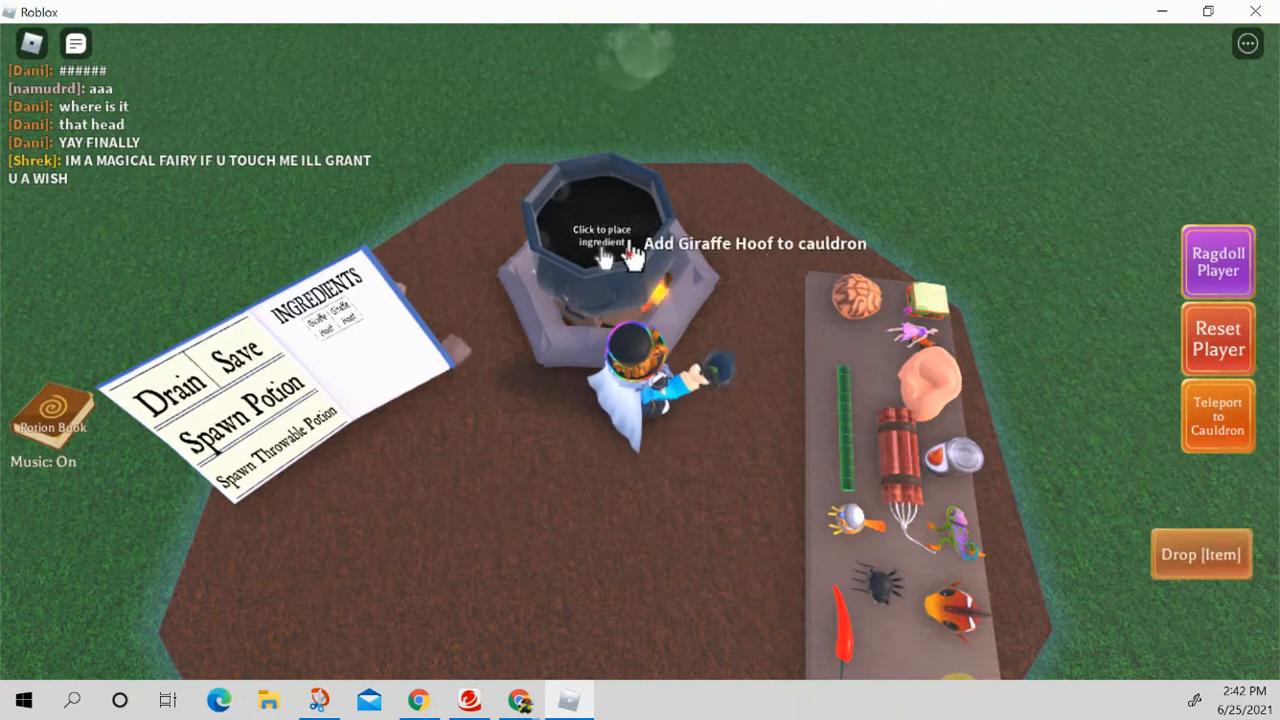
Step: Add the Giraffe Hoof and the Fairy to the cauldron
{"action": "left_click", "coordinate": [600, 230]}
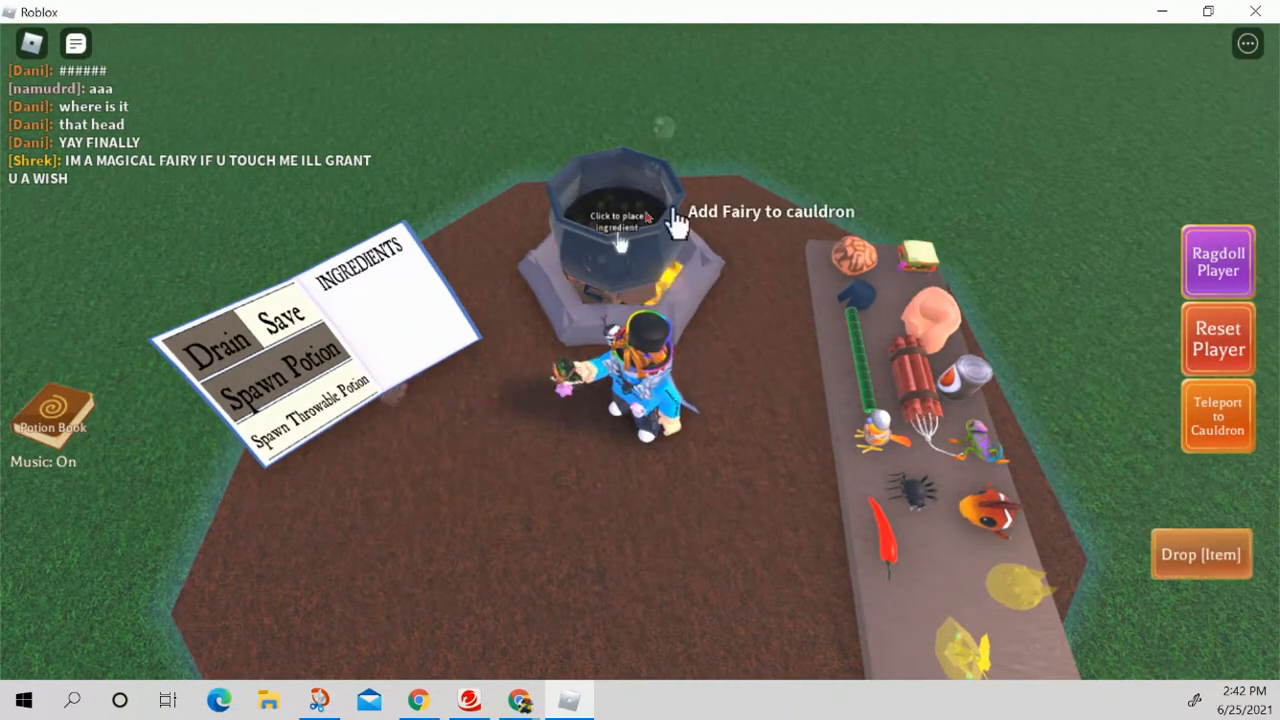
{"action": "left_click", "coordinate": [622, 230]}
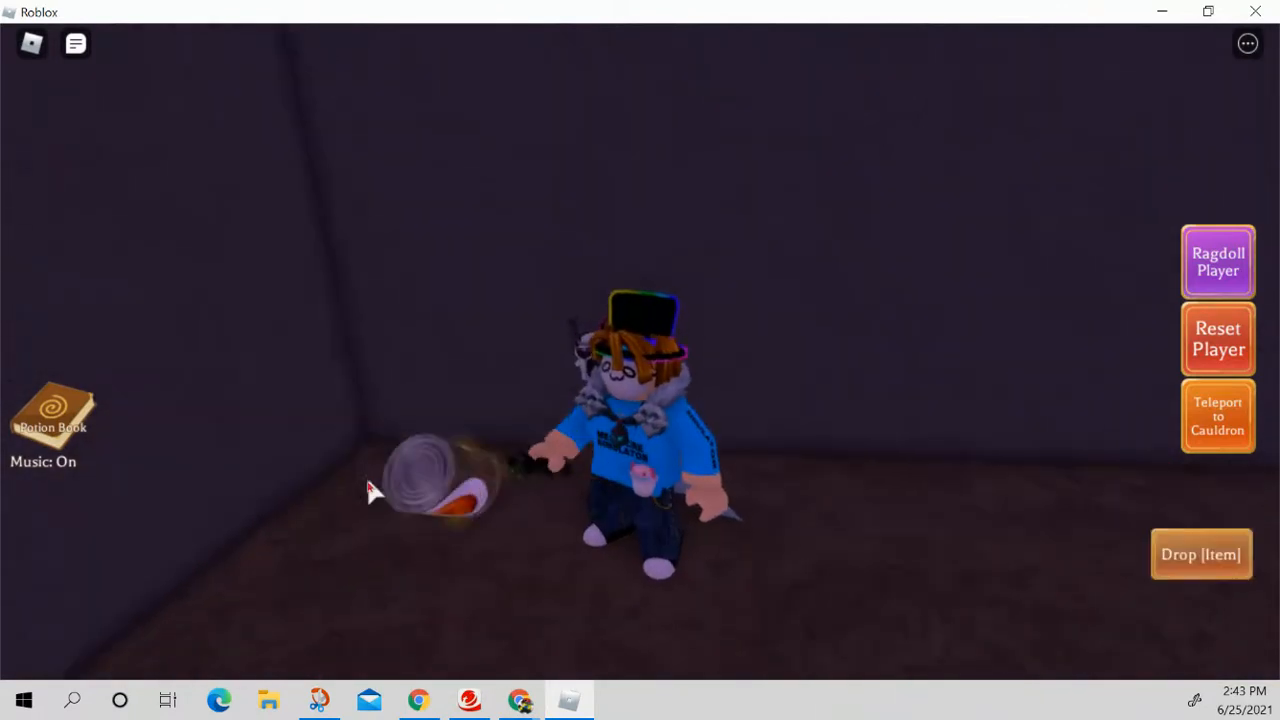
Step: Pick up the swirled object and enter the purple room with the green cauldron
{"action": "left_click", "coordinate": [1217, 416]}
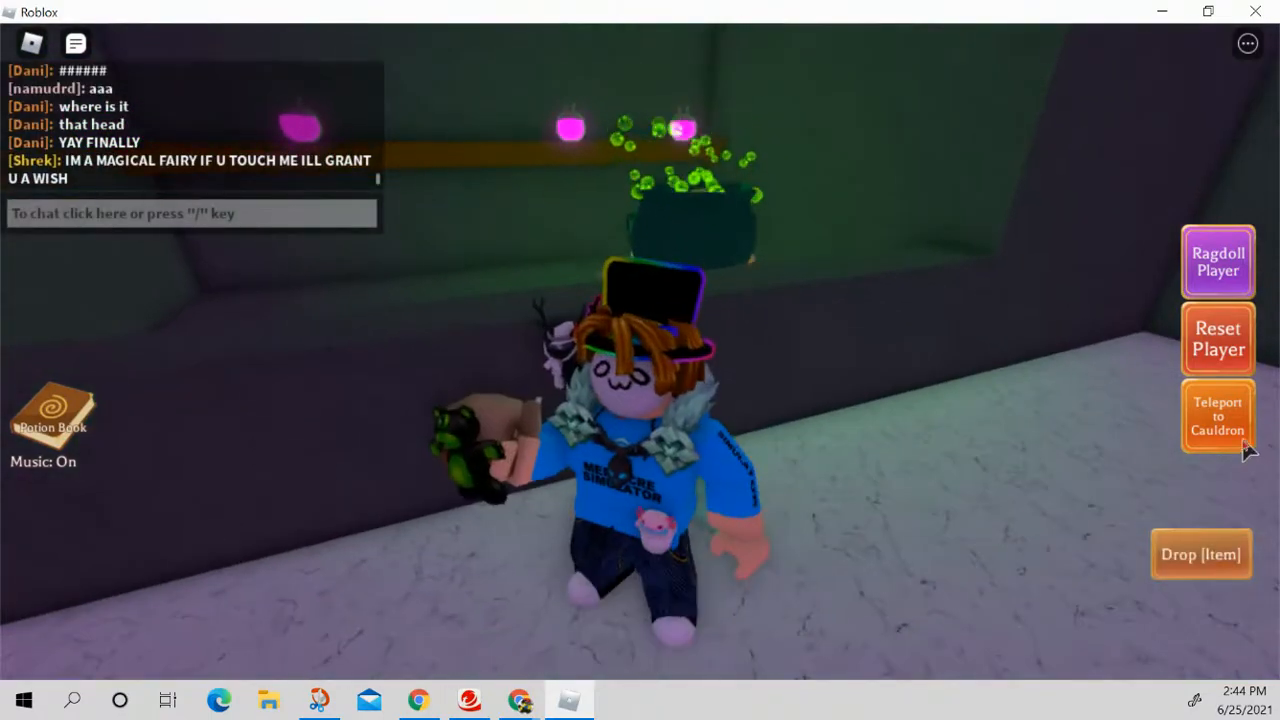
{"action": "left_click", "coordinate": [1217, 416]}
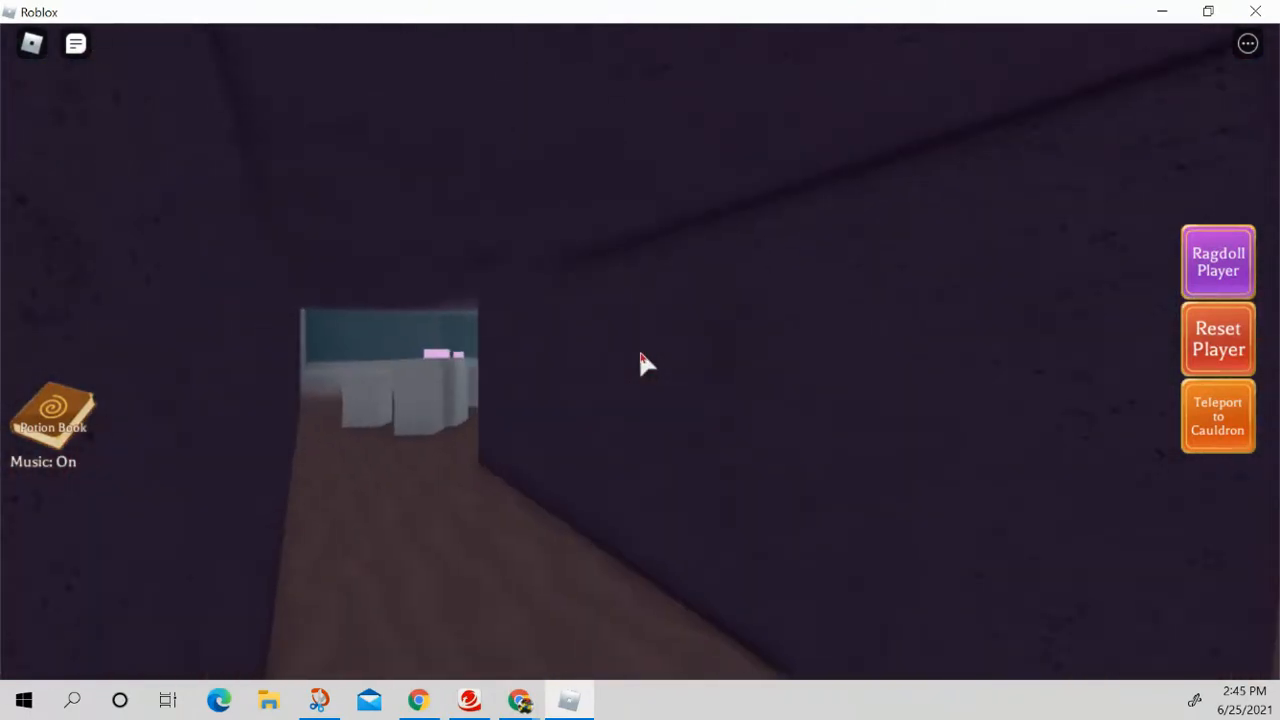
{"action": "mouse_move", "coordinate": [645, 365]}
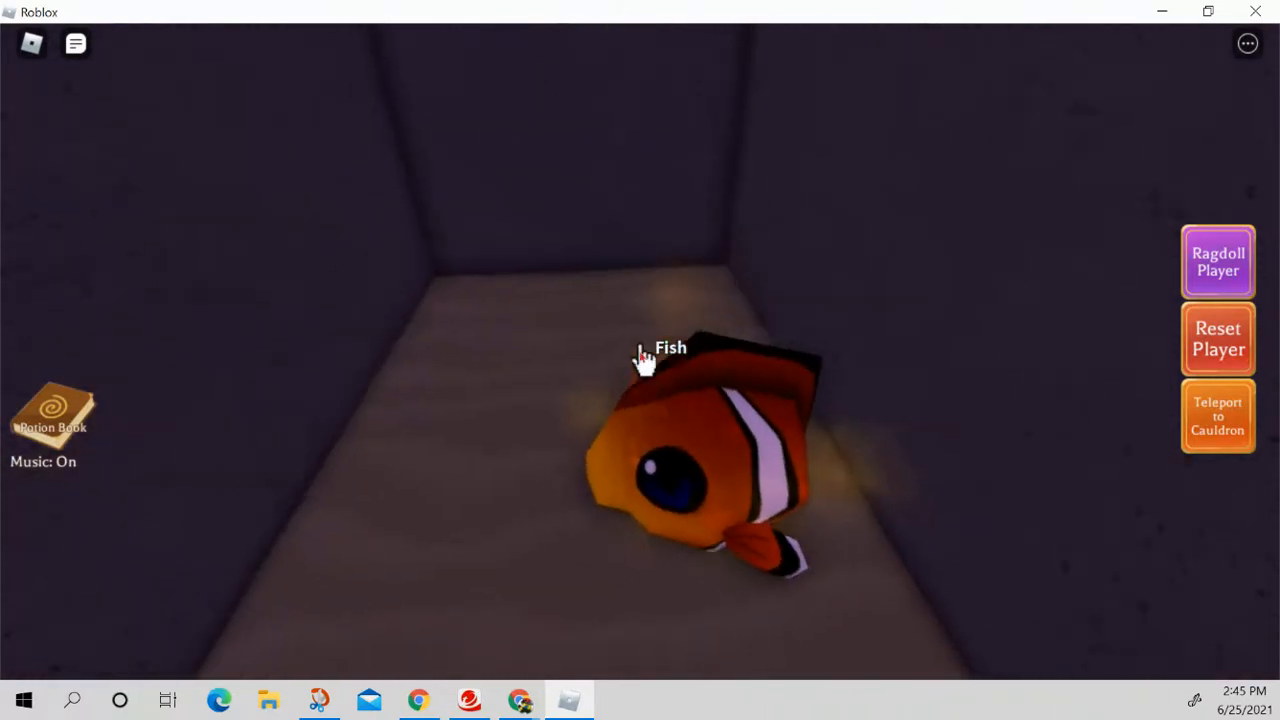
Step: Pick up the clownfish in the dark room and return to the cauldron
{"action": "left_click", "coordinate": [643, 357]}
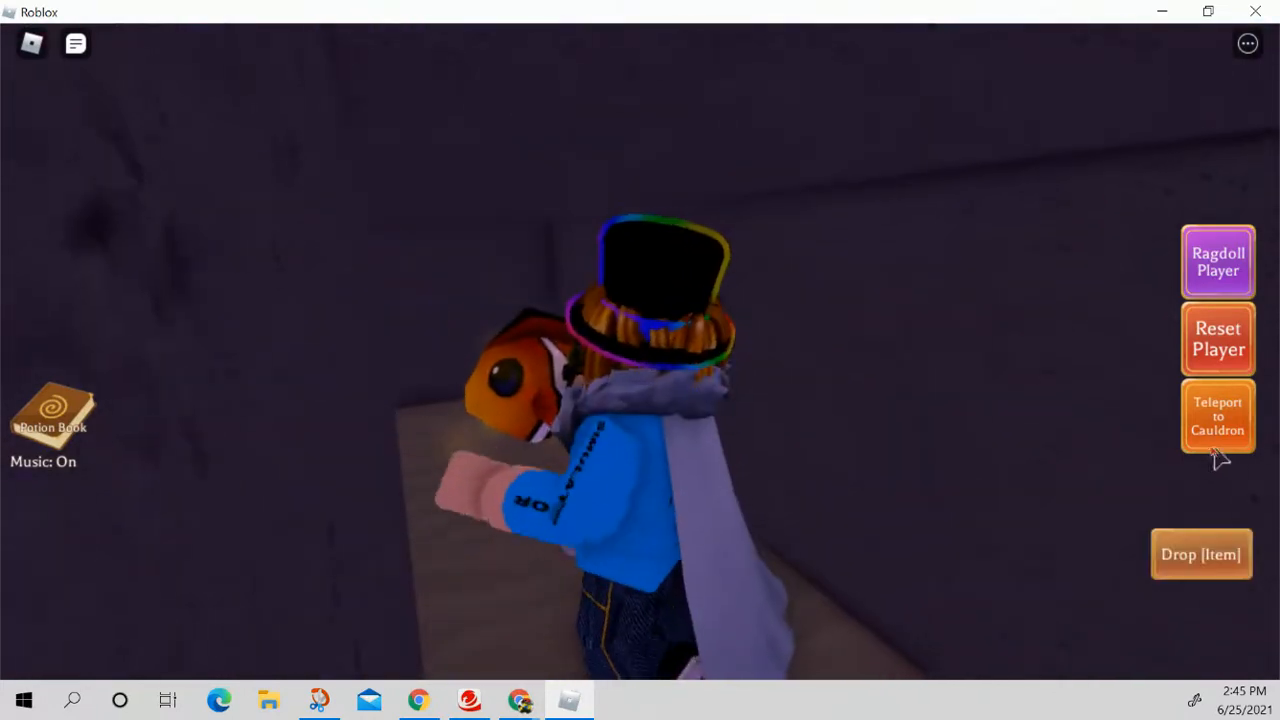
{"action": "left_click", "coordinate": [1218, 416]}
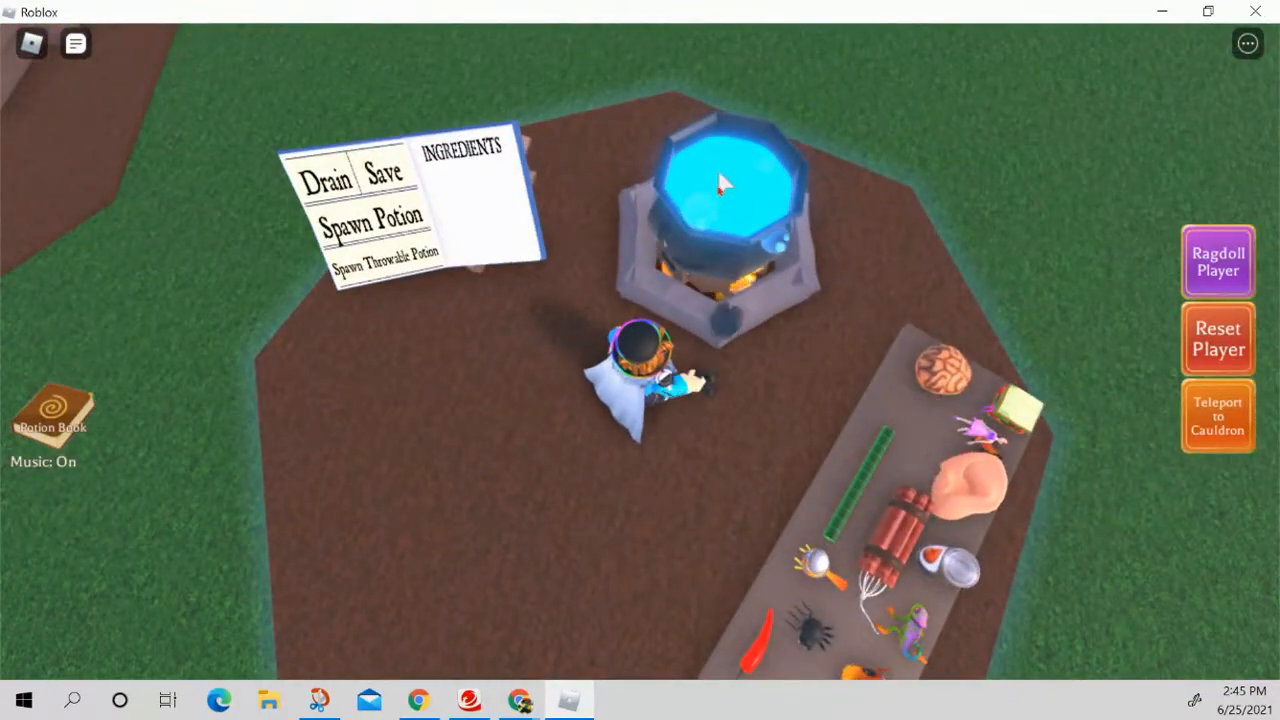
Step: Return beside the cauldron and its ingredient table
{"action": "left_click", "coordinate": [720, 185]}
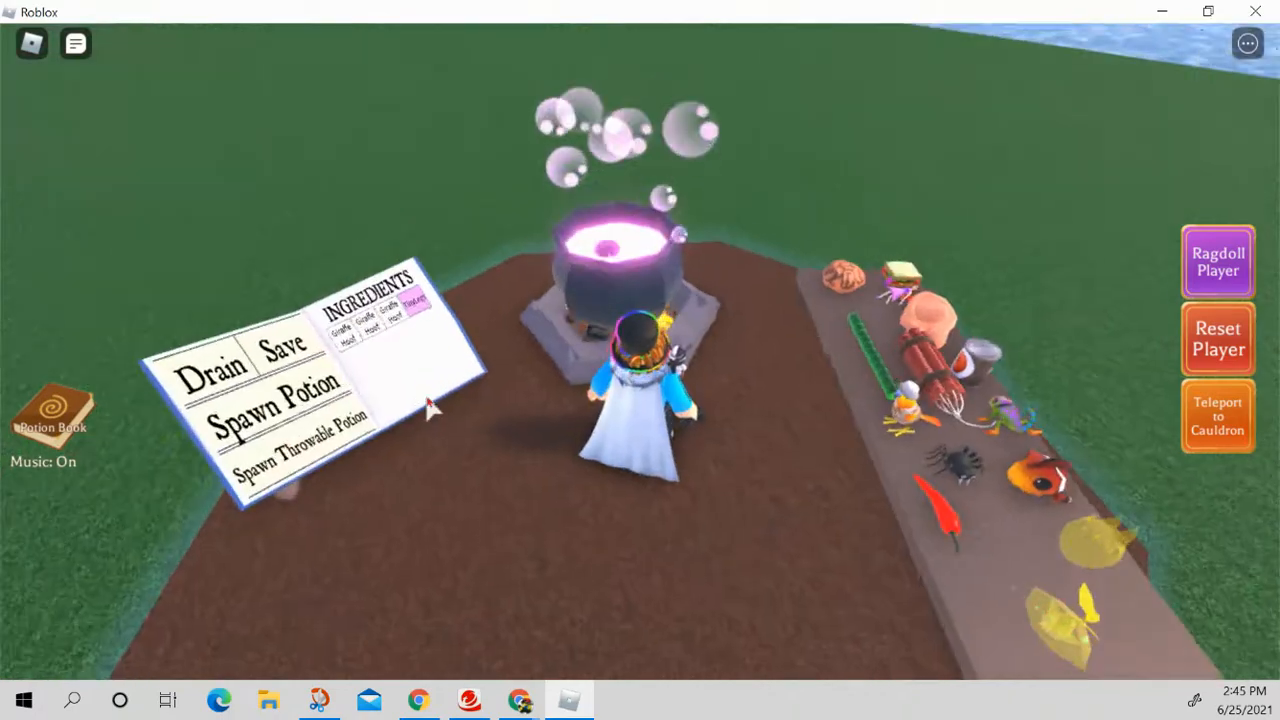
Step: Empty the pink brew from the cauldron, clearing its ingredient list
{"action": "left_click", "coordinate": [265, 400]}
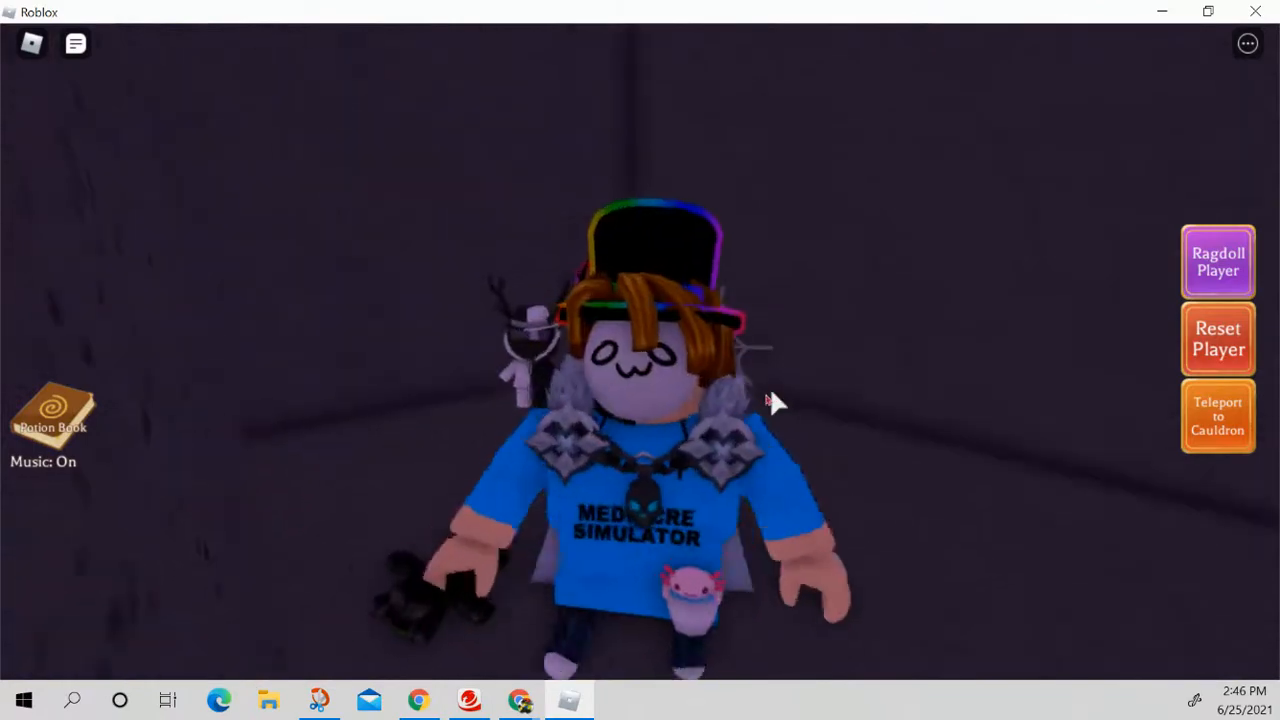
{"action": "left_click", "coordinate": [1217, 416]}
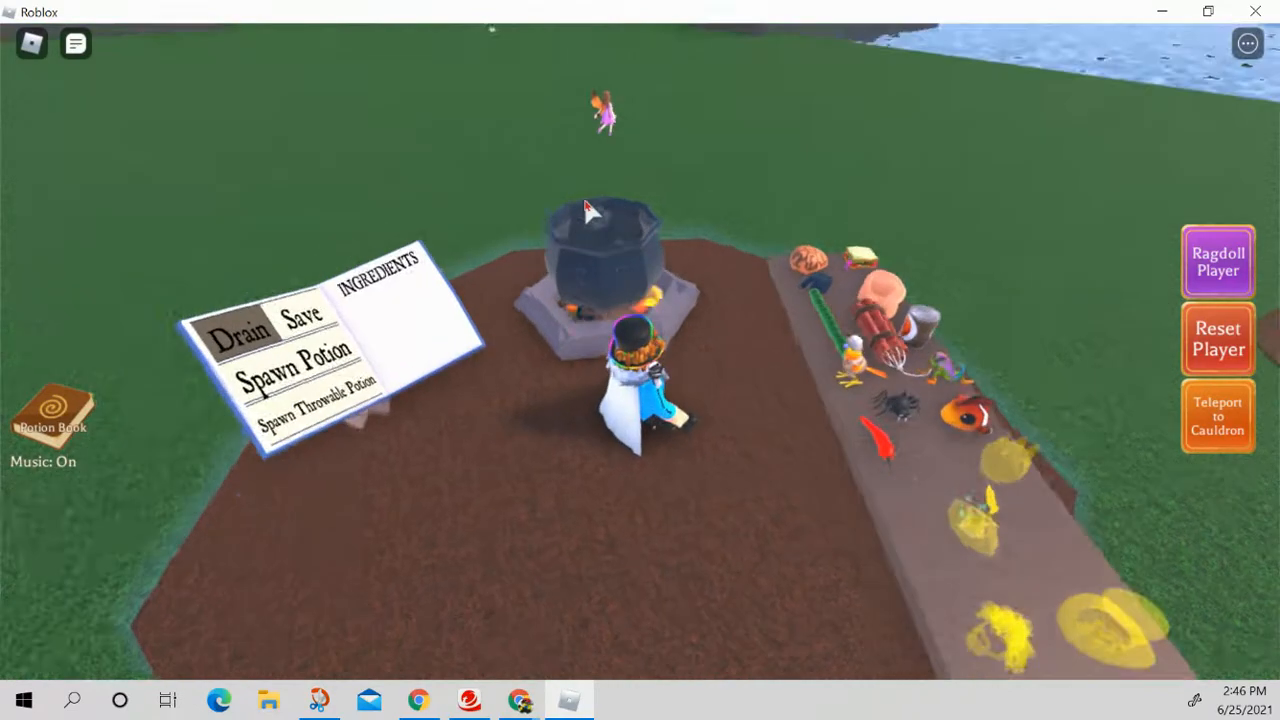
Step: Place the carried Spider into the cauldron
{"action": "left_click", "coordinate": [600, 220]}
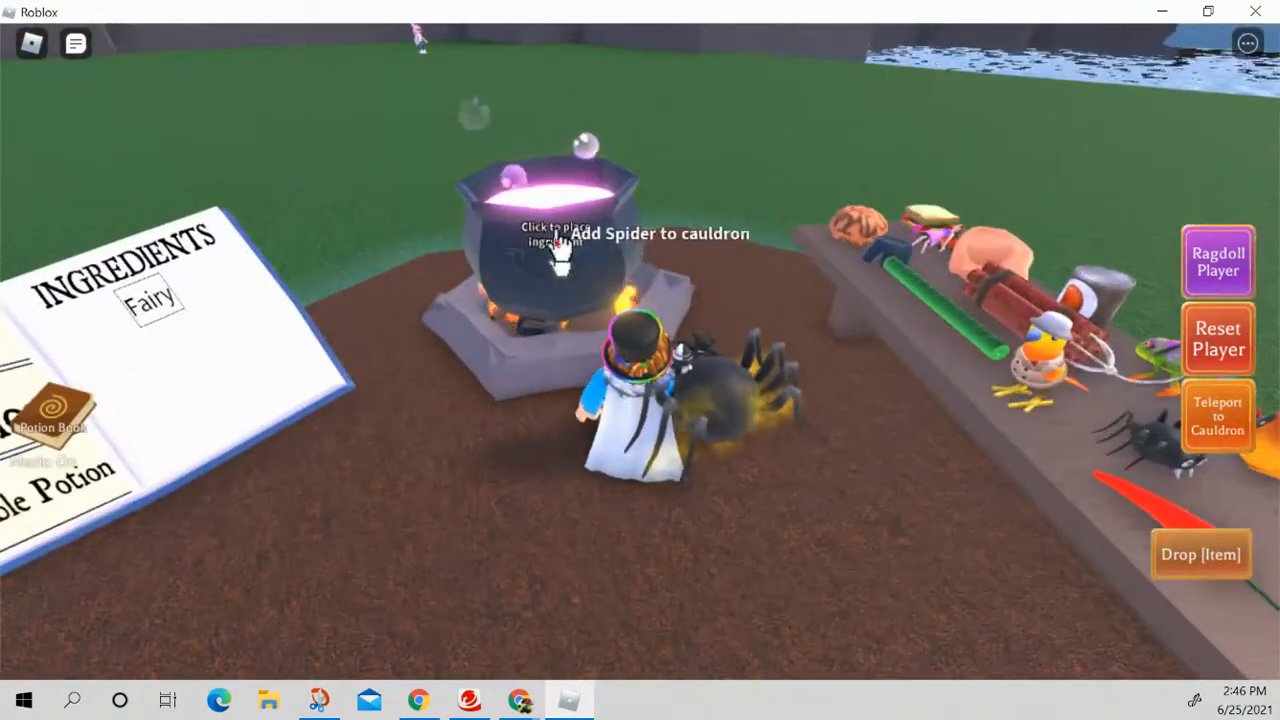
{"action": "left_click", "coordinate": [560, 250]}
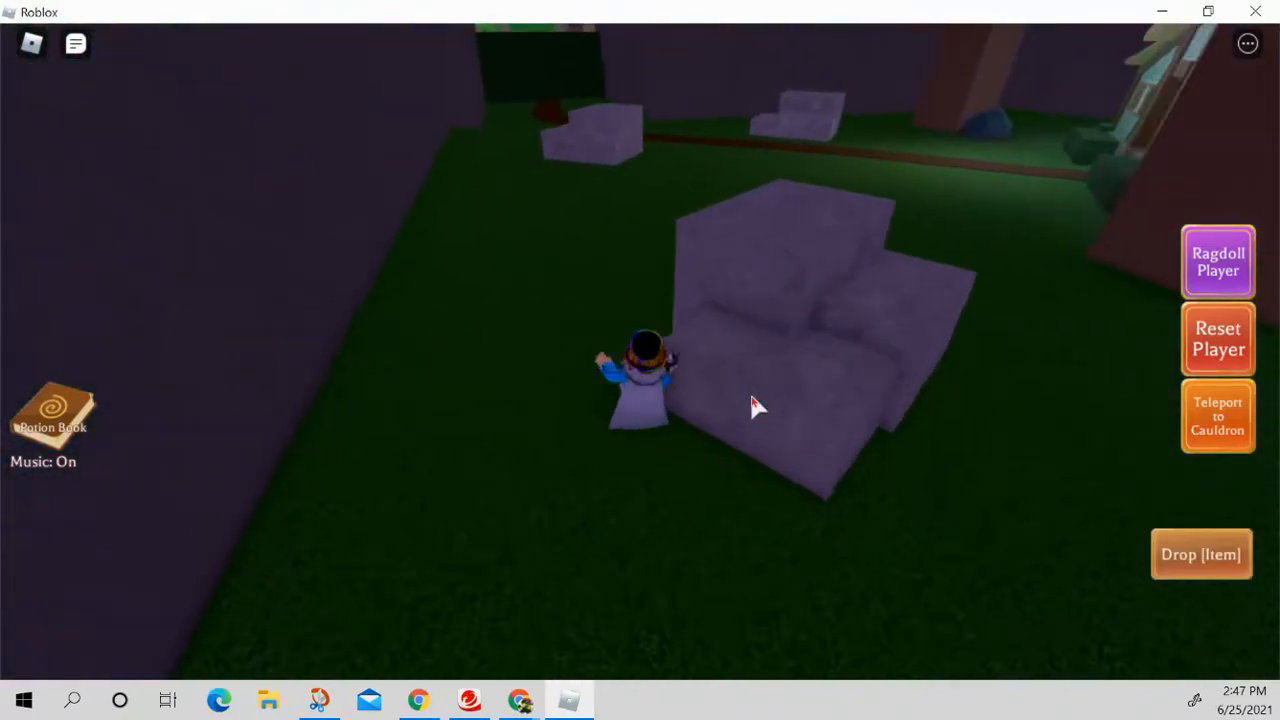
Step: Carry the ingredient out to the dim grassy area with purple blocks
{"action": "left_click", "coordinate": [1217, 416]}
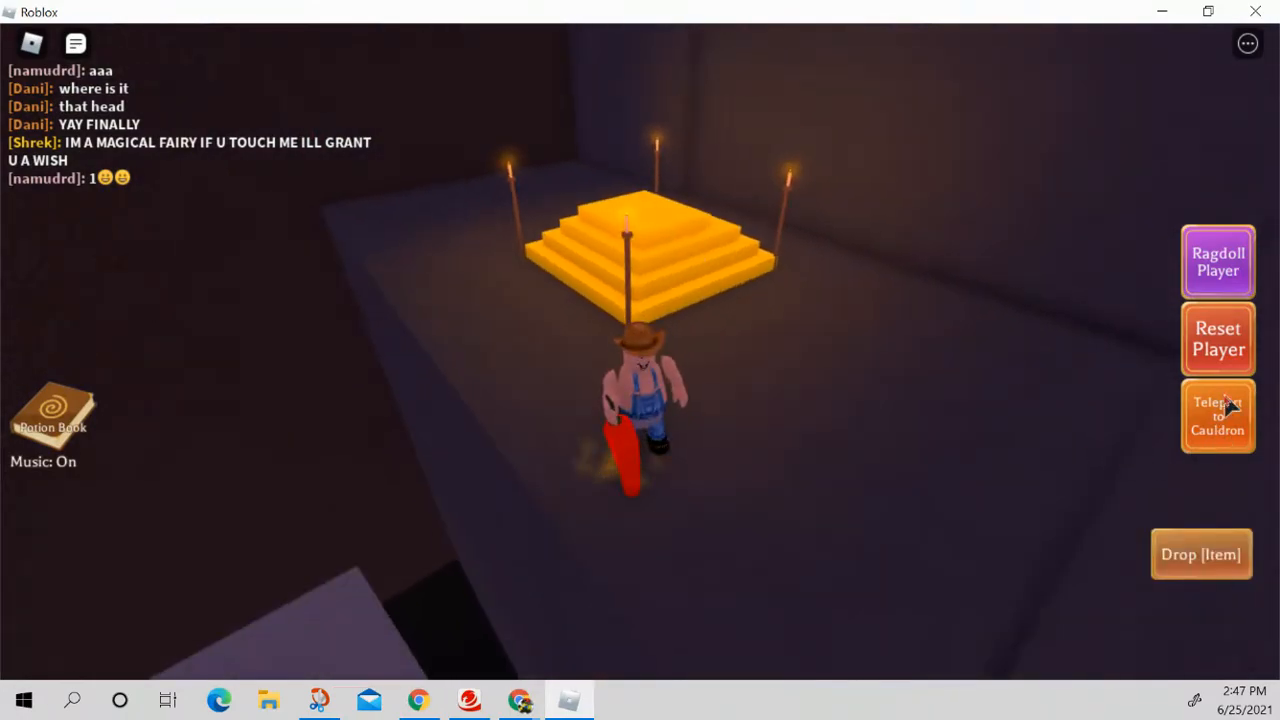
Step: Grab the red item at the golden pyramid and teleport back to the cauldron
{"action": "left_click", "coordinate": [1218, 415]}
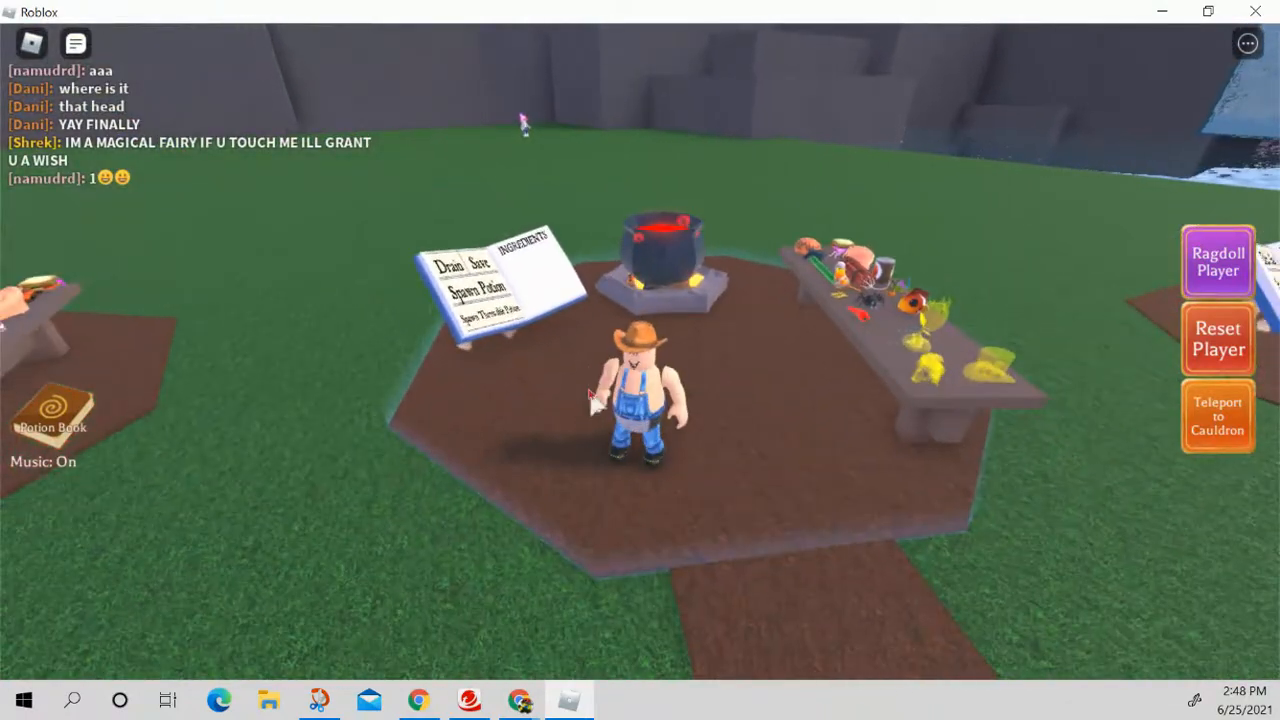
Step: Roam the field, teleport to the cauldron, and open the Potion Book's Saved Potions
{"action": "left_click", "coordinate": [1217, 417]}
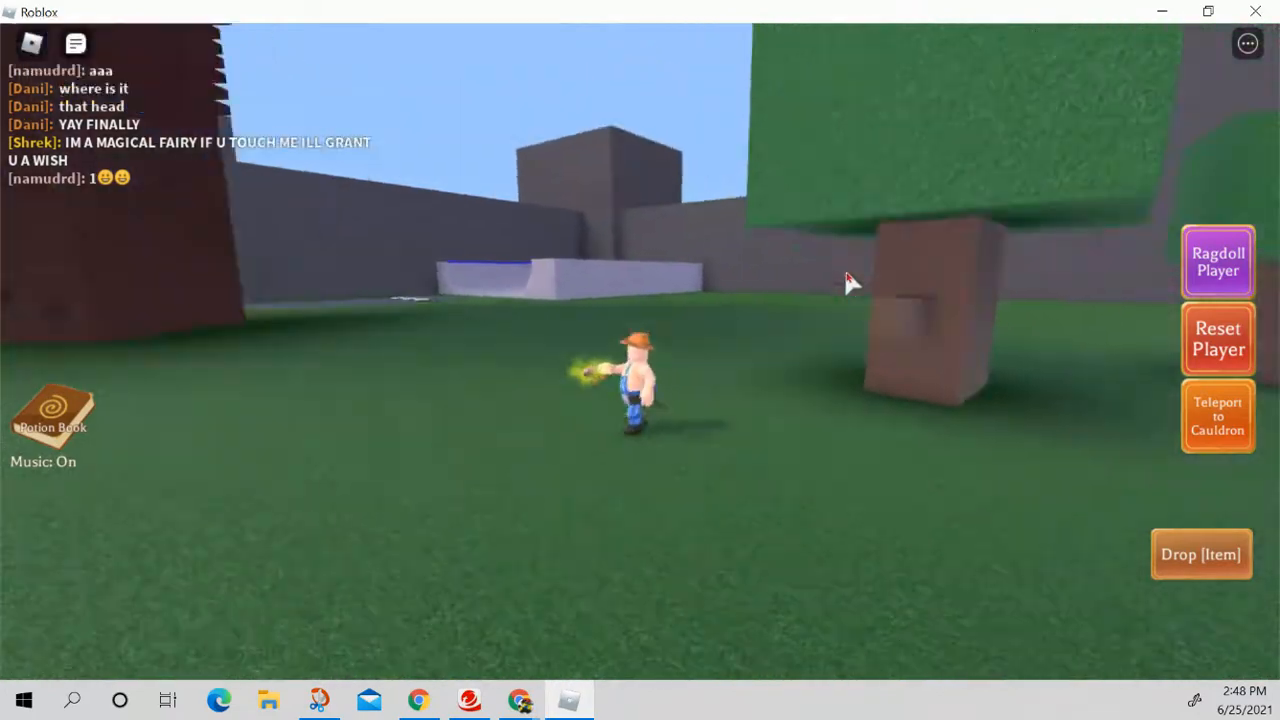
{"action": "left_click", "coordinate": [1217, 417]}
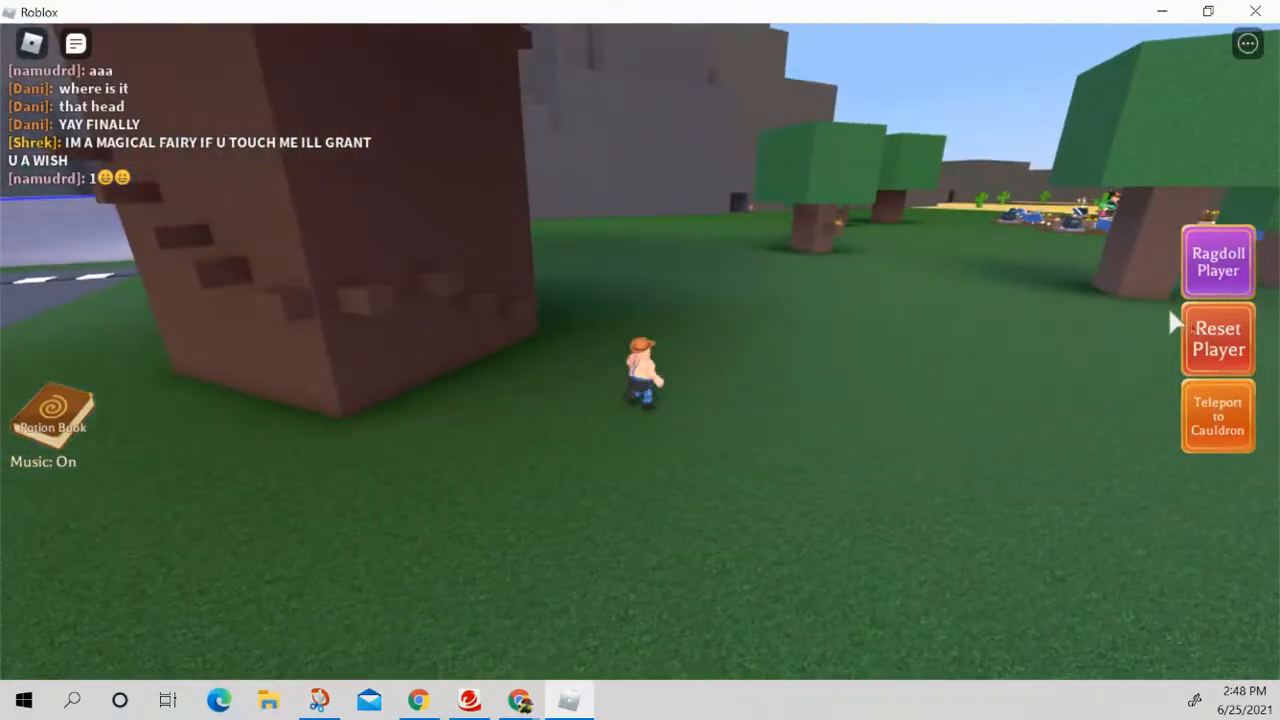
{"action": "left_click", "coordinate": [1218, 415]}
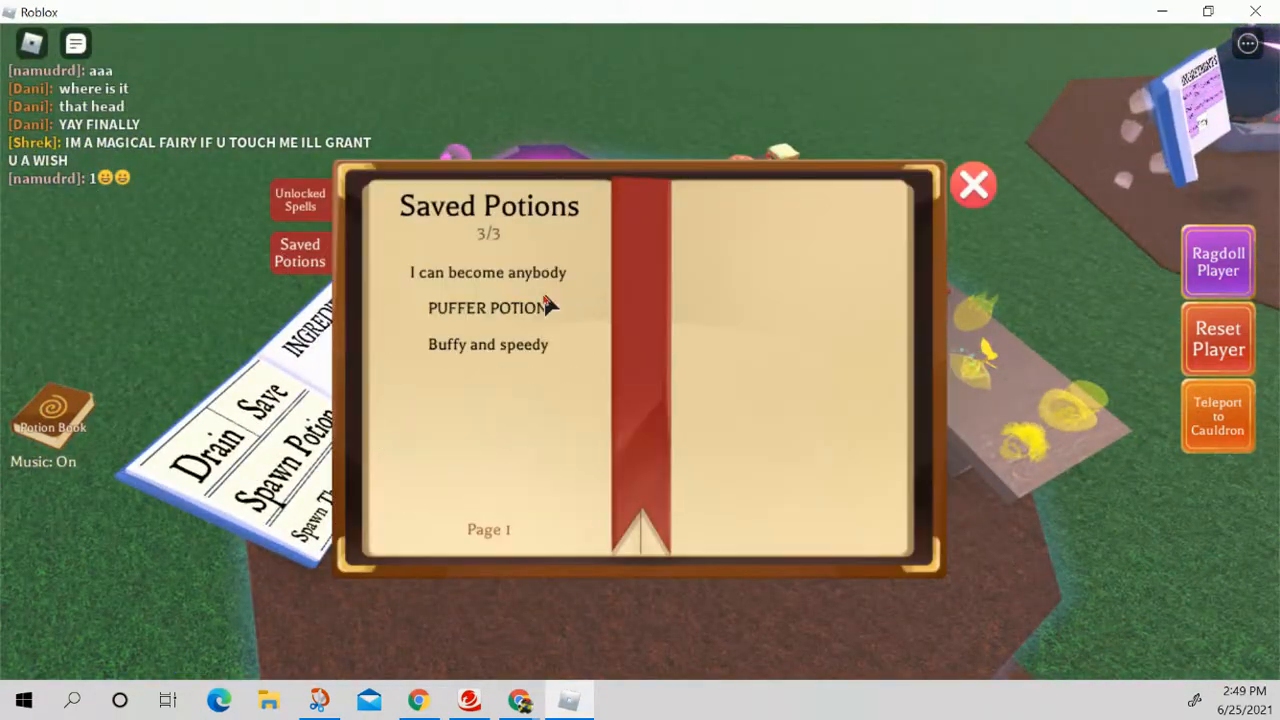
Step: Drink PUFFER POTION, teleport to the cauldron, and add Giraffe Hoof for orange brew
{"action": "left_click", "coordinate": [972, 185]}
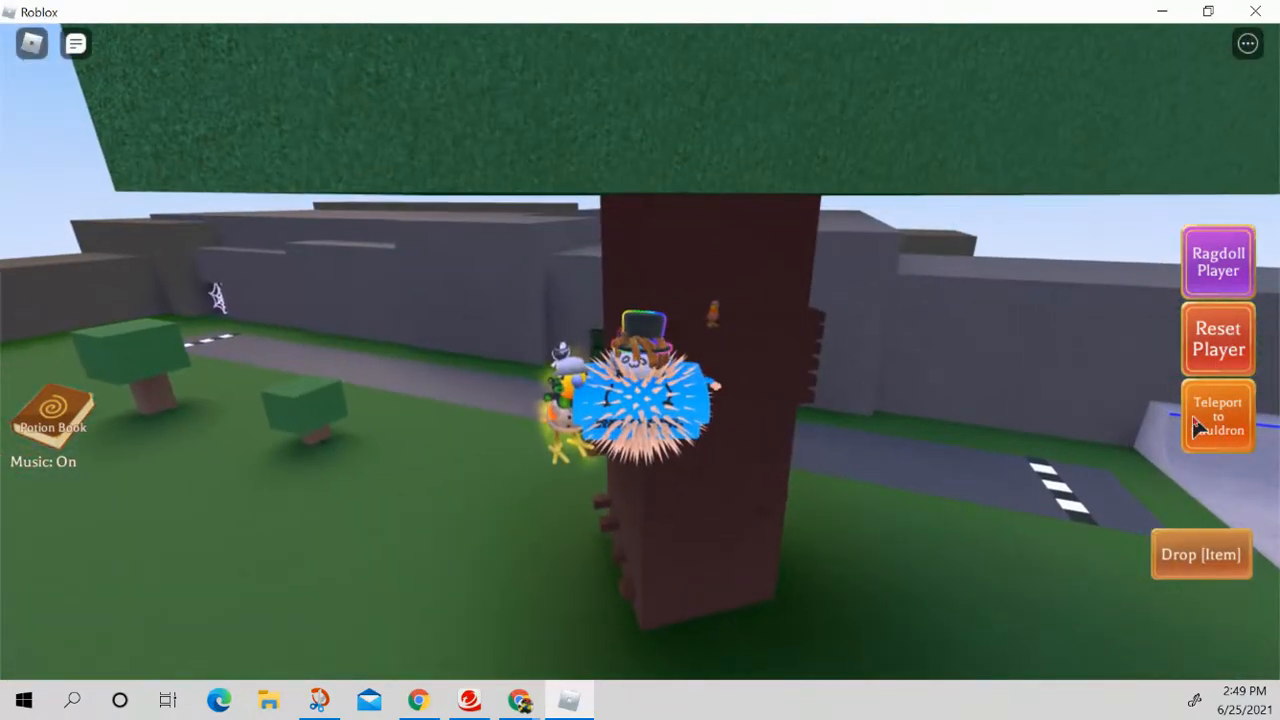
{"action": "left_click", "coordinate": [1201, 554]}
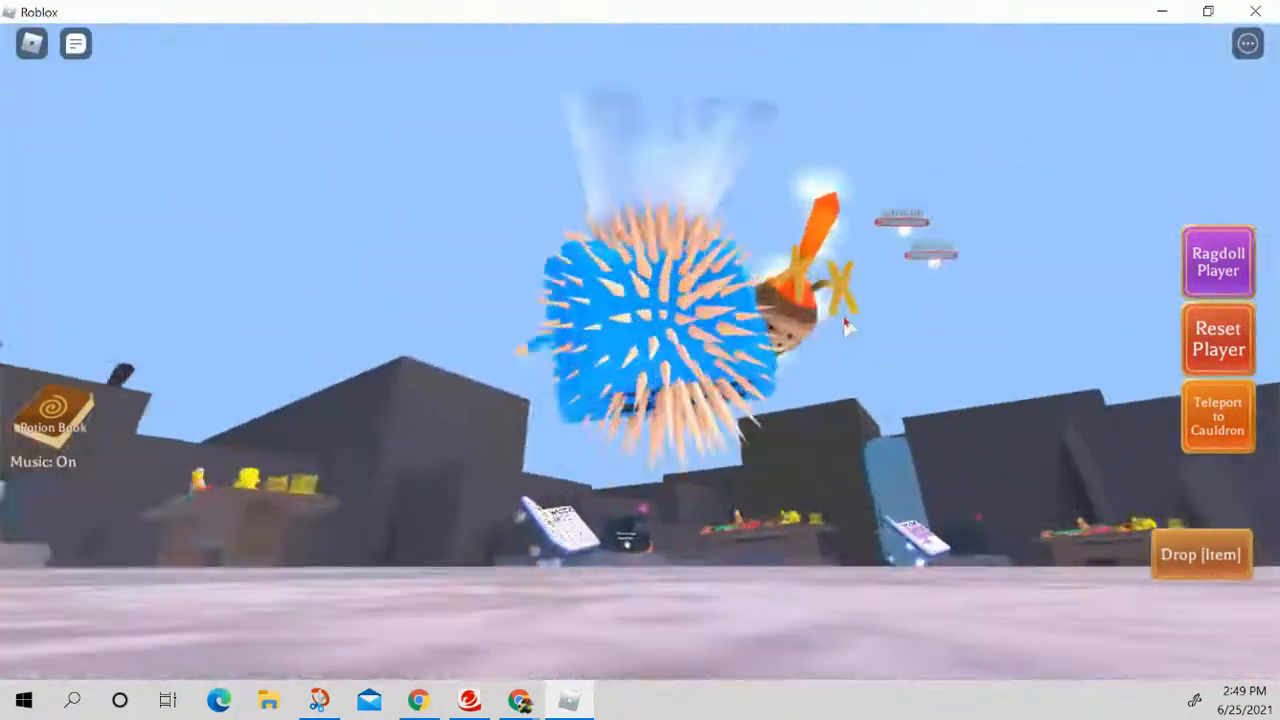
{"action": "left_click", "coordinate": [1218, 417]}
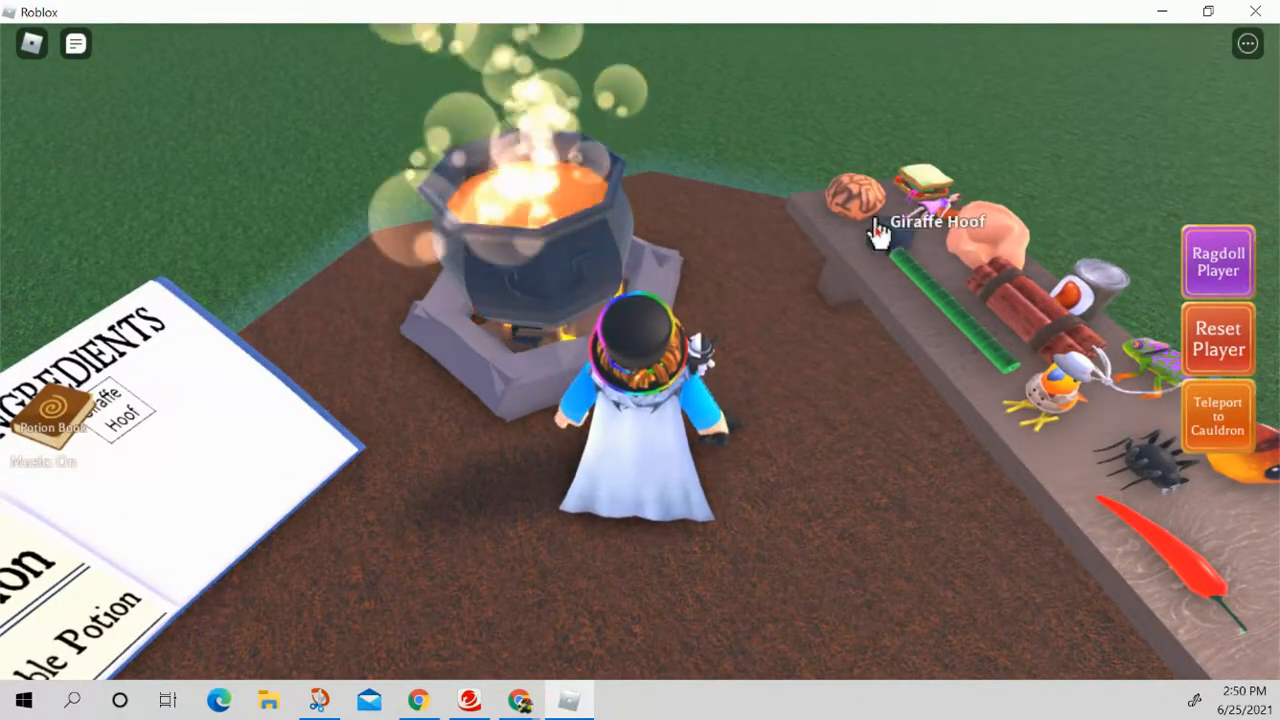
Step: Add another Giraffe Hoof, visit the cactus desert, and teleport back to the cauldron
{"action": "left_click", "coordinate": [883, 235]}
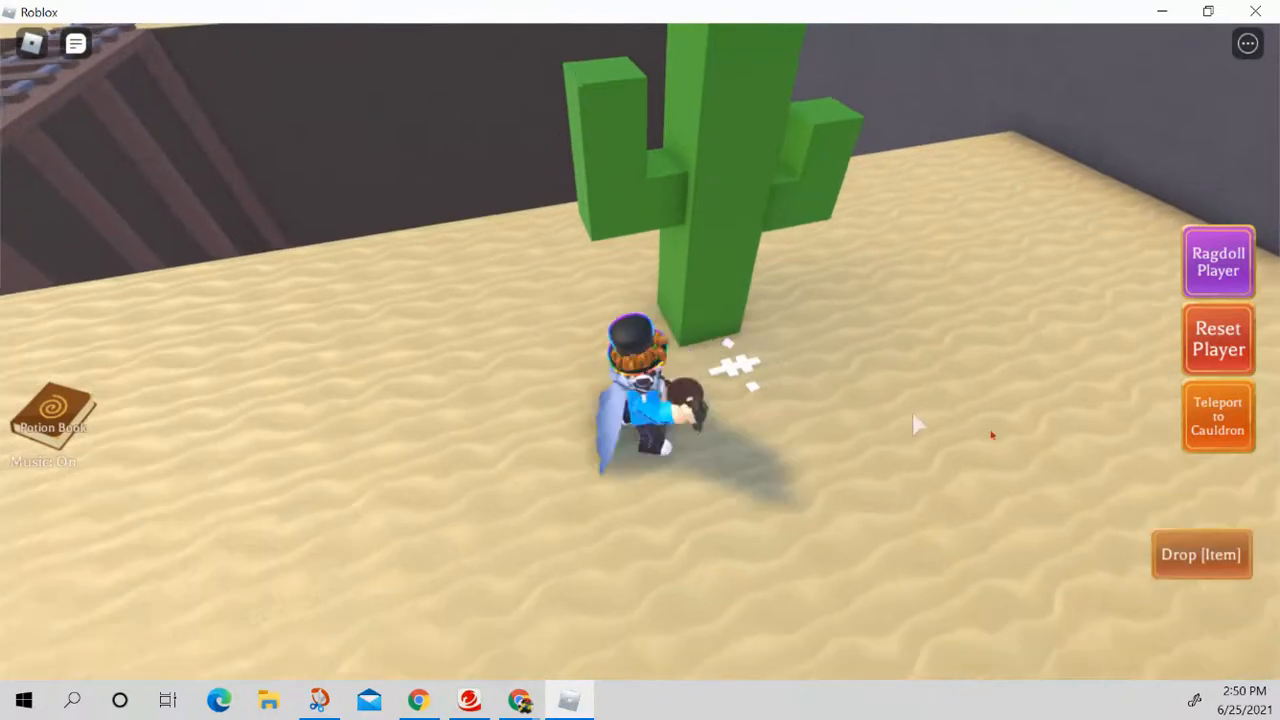
{"action": "left_click", "coordinate": [1217, 416]}
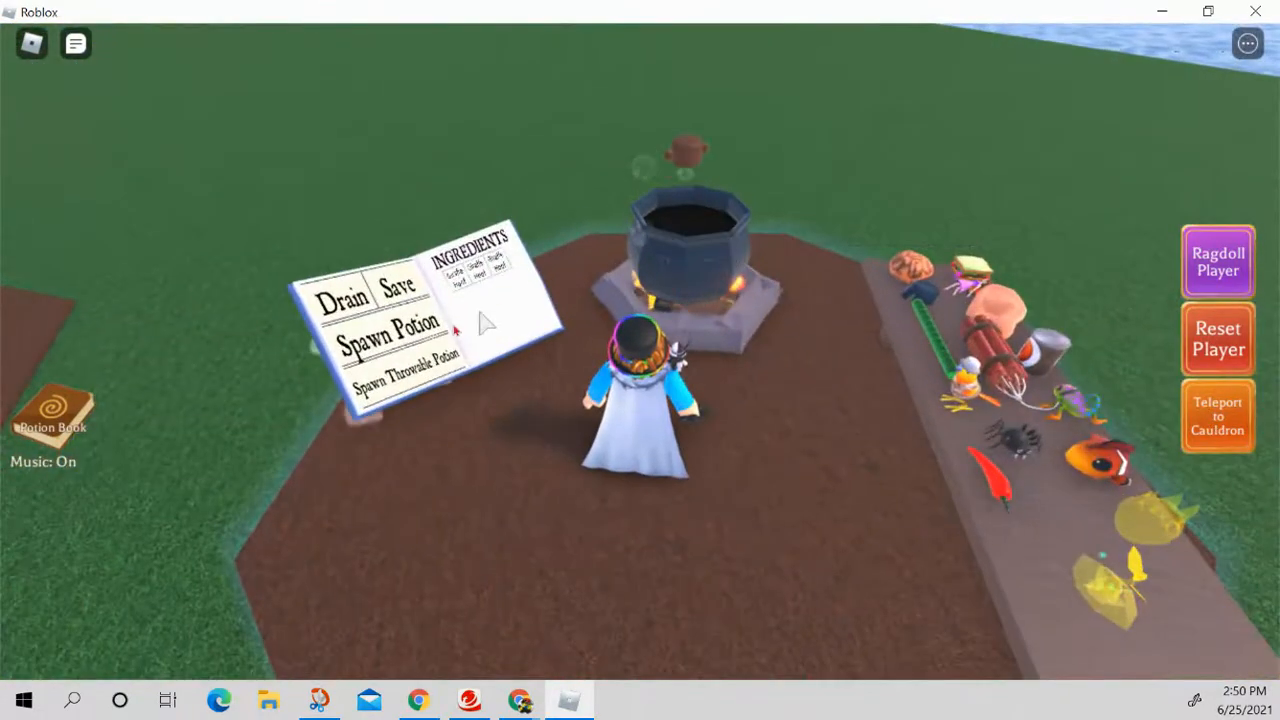